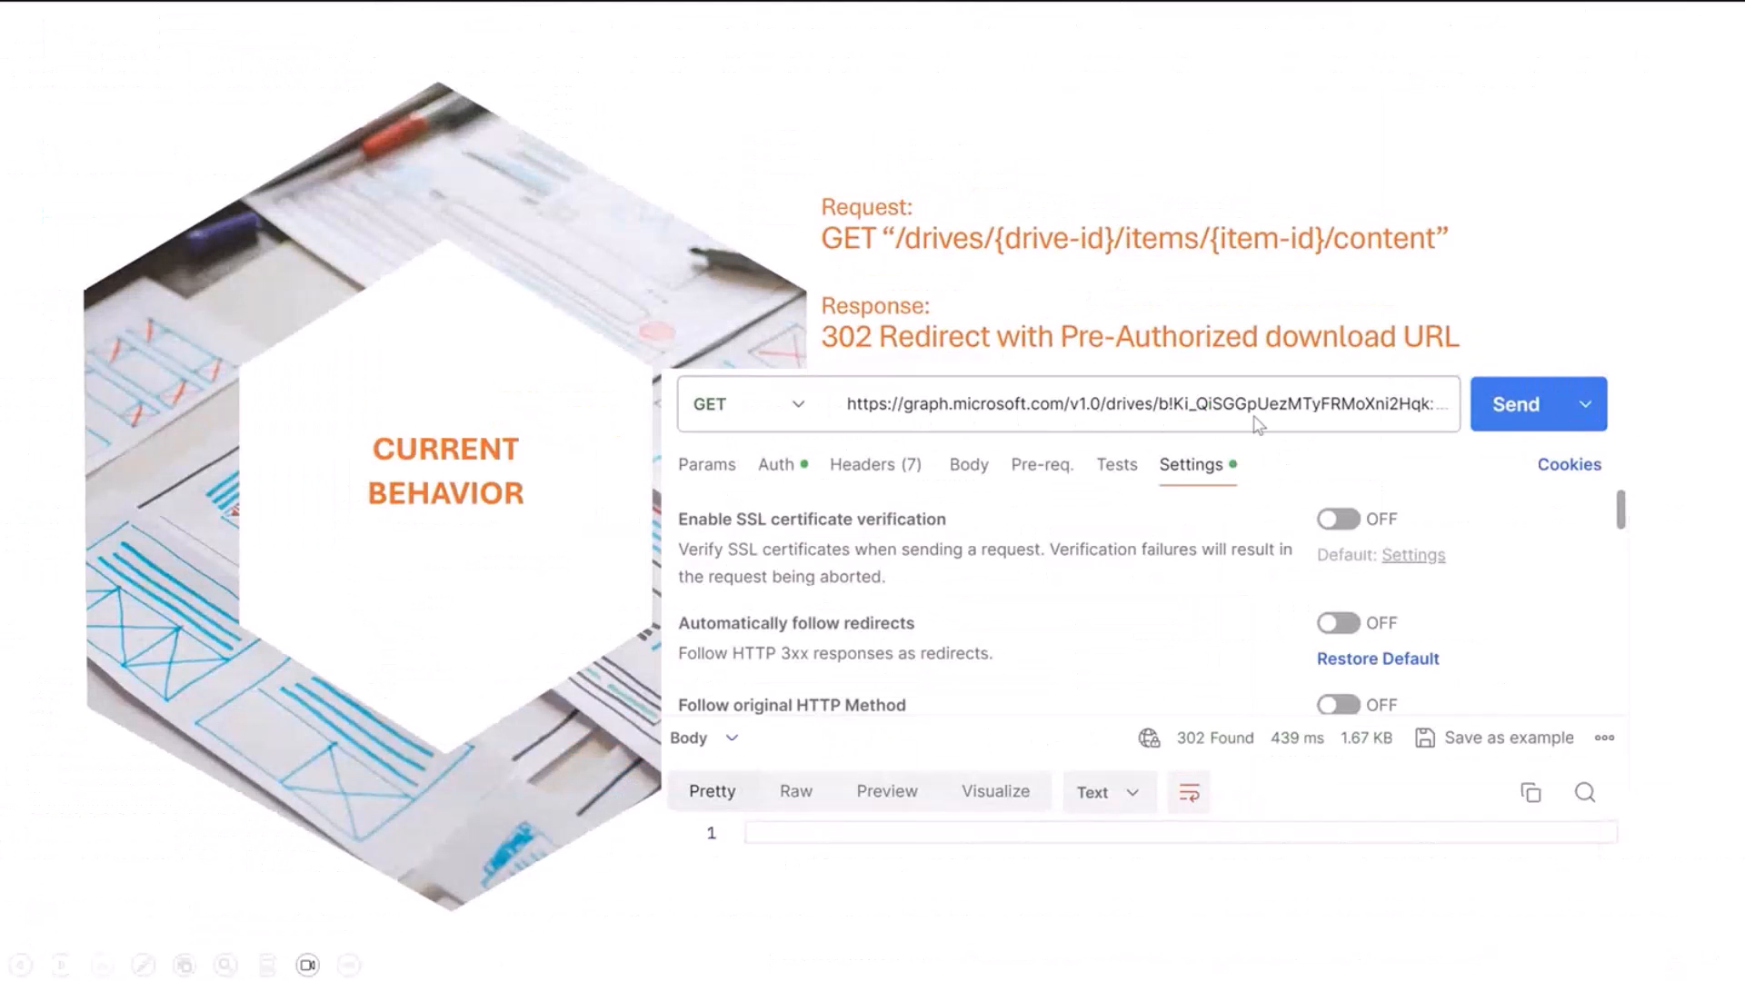
mouse_move(1323, 450)
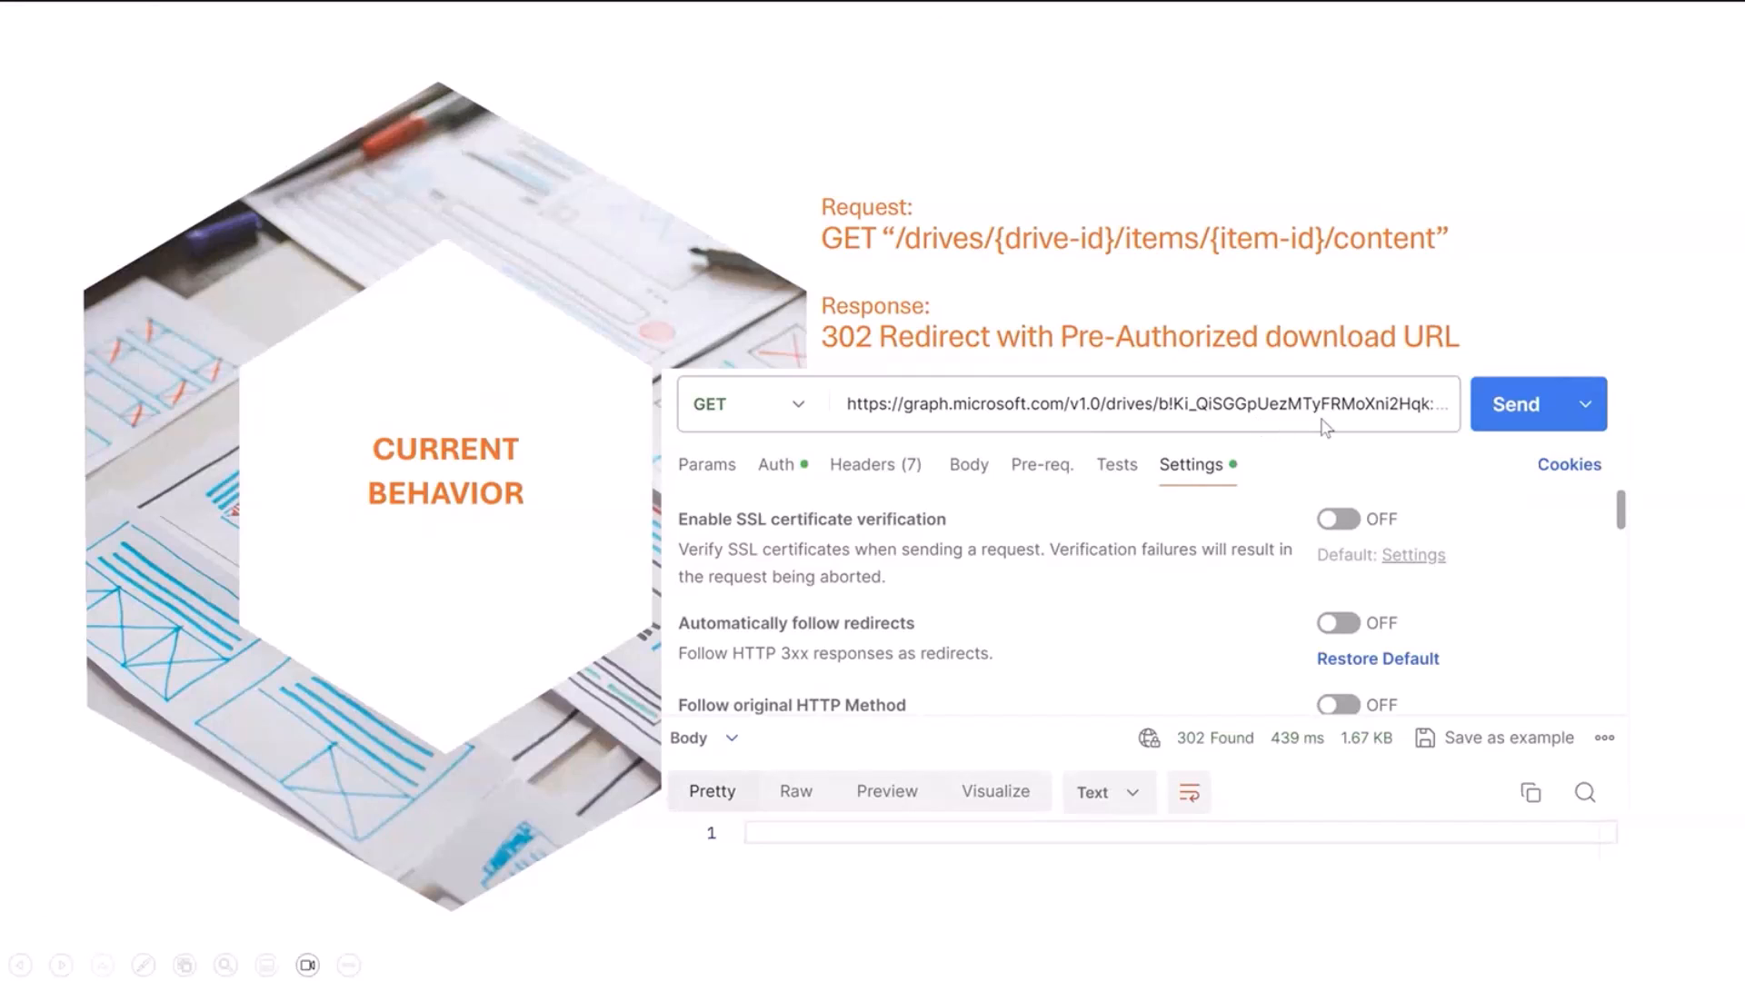
mouse_move(1190, 557)
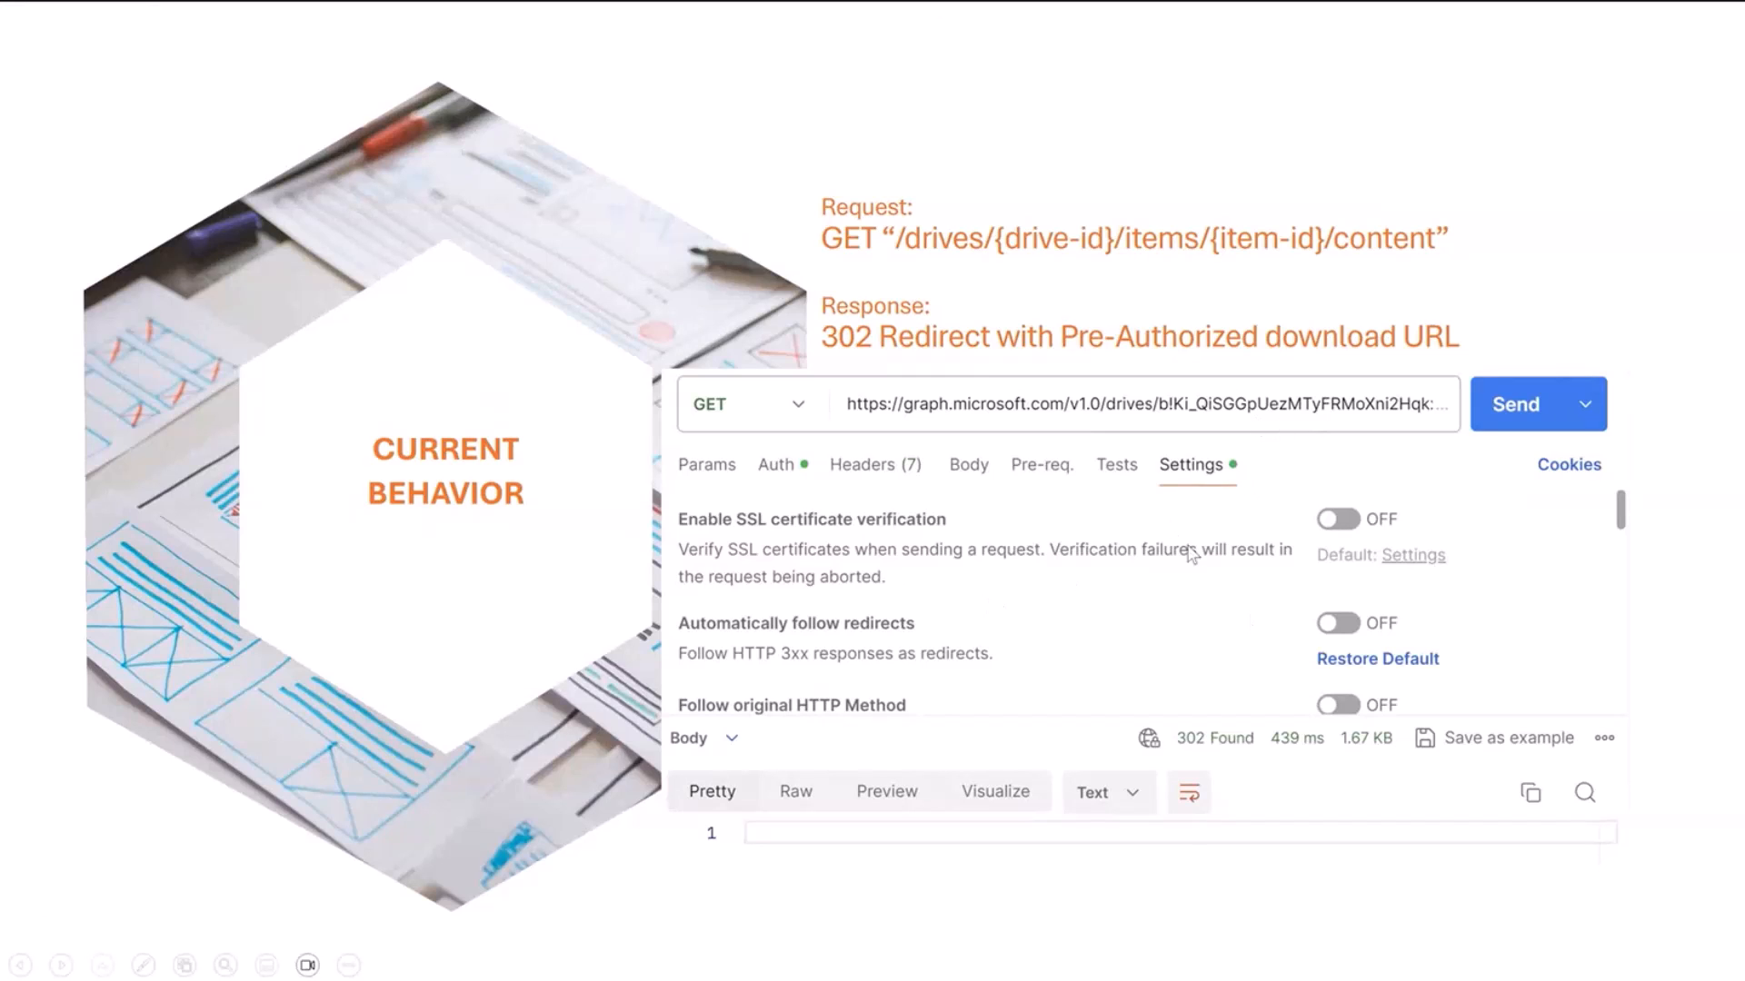
mouse_move(1215, 740)
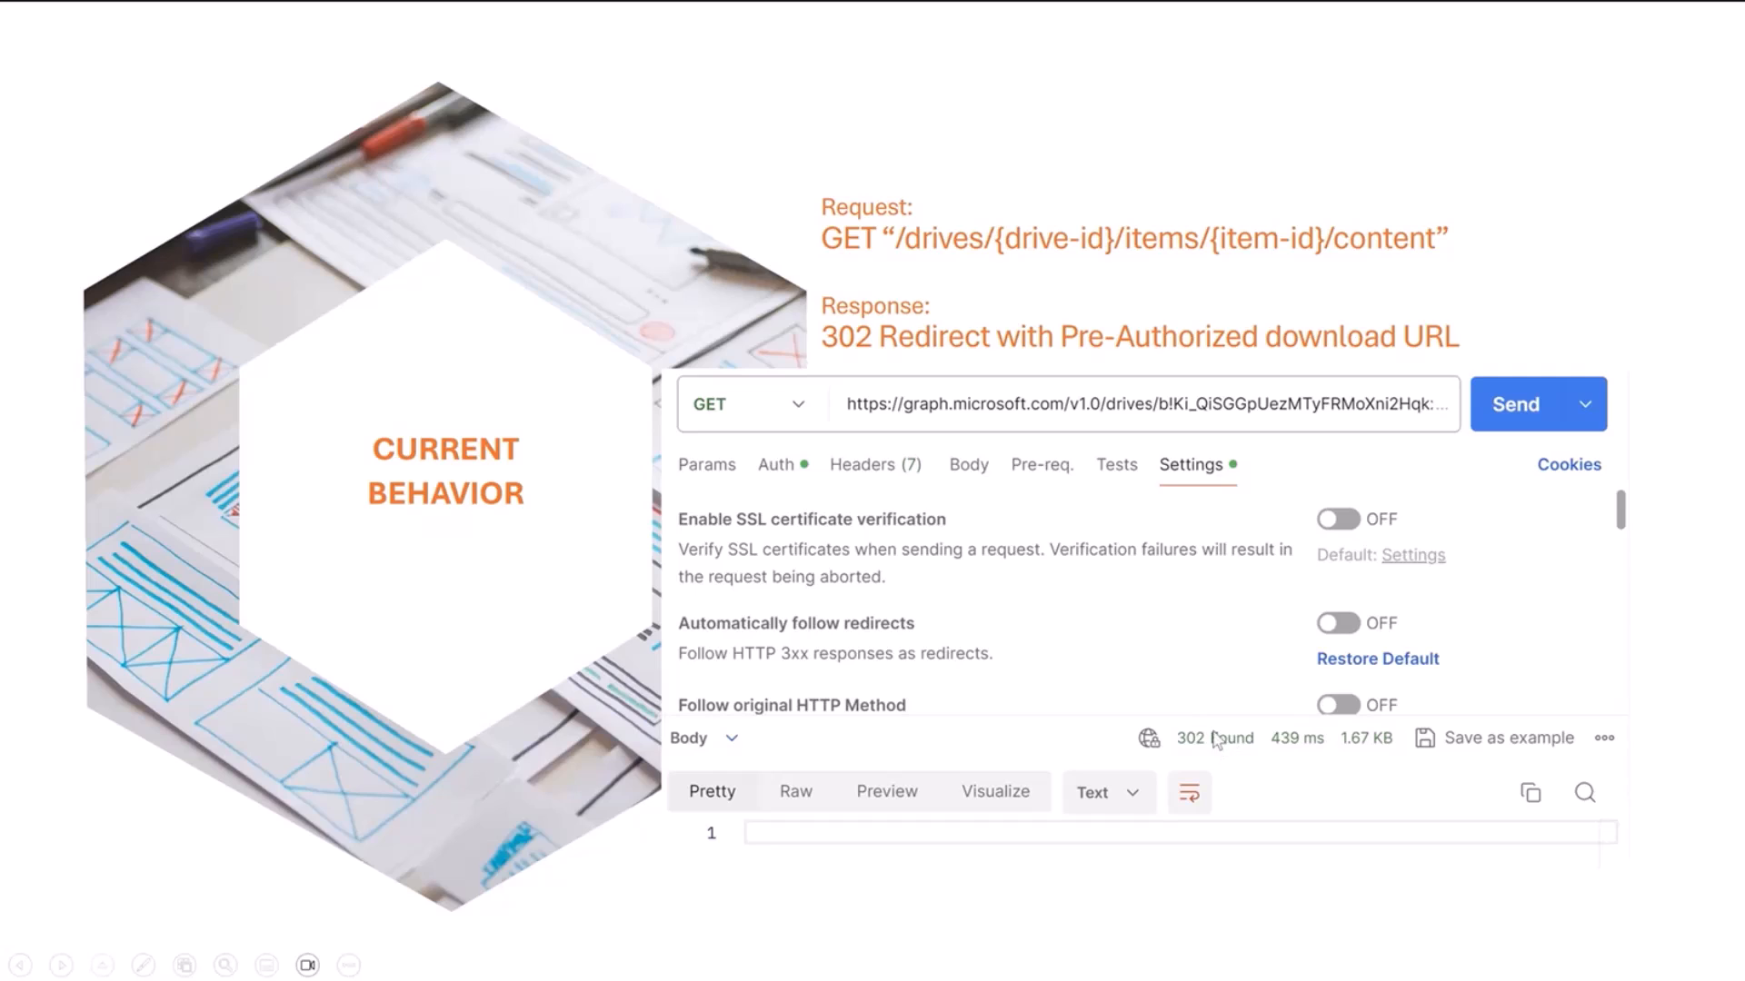
mouse_move(1210, 743)
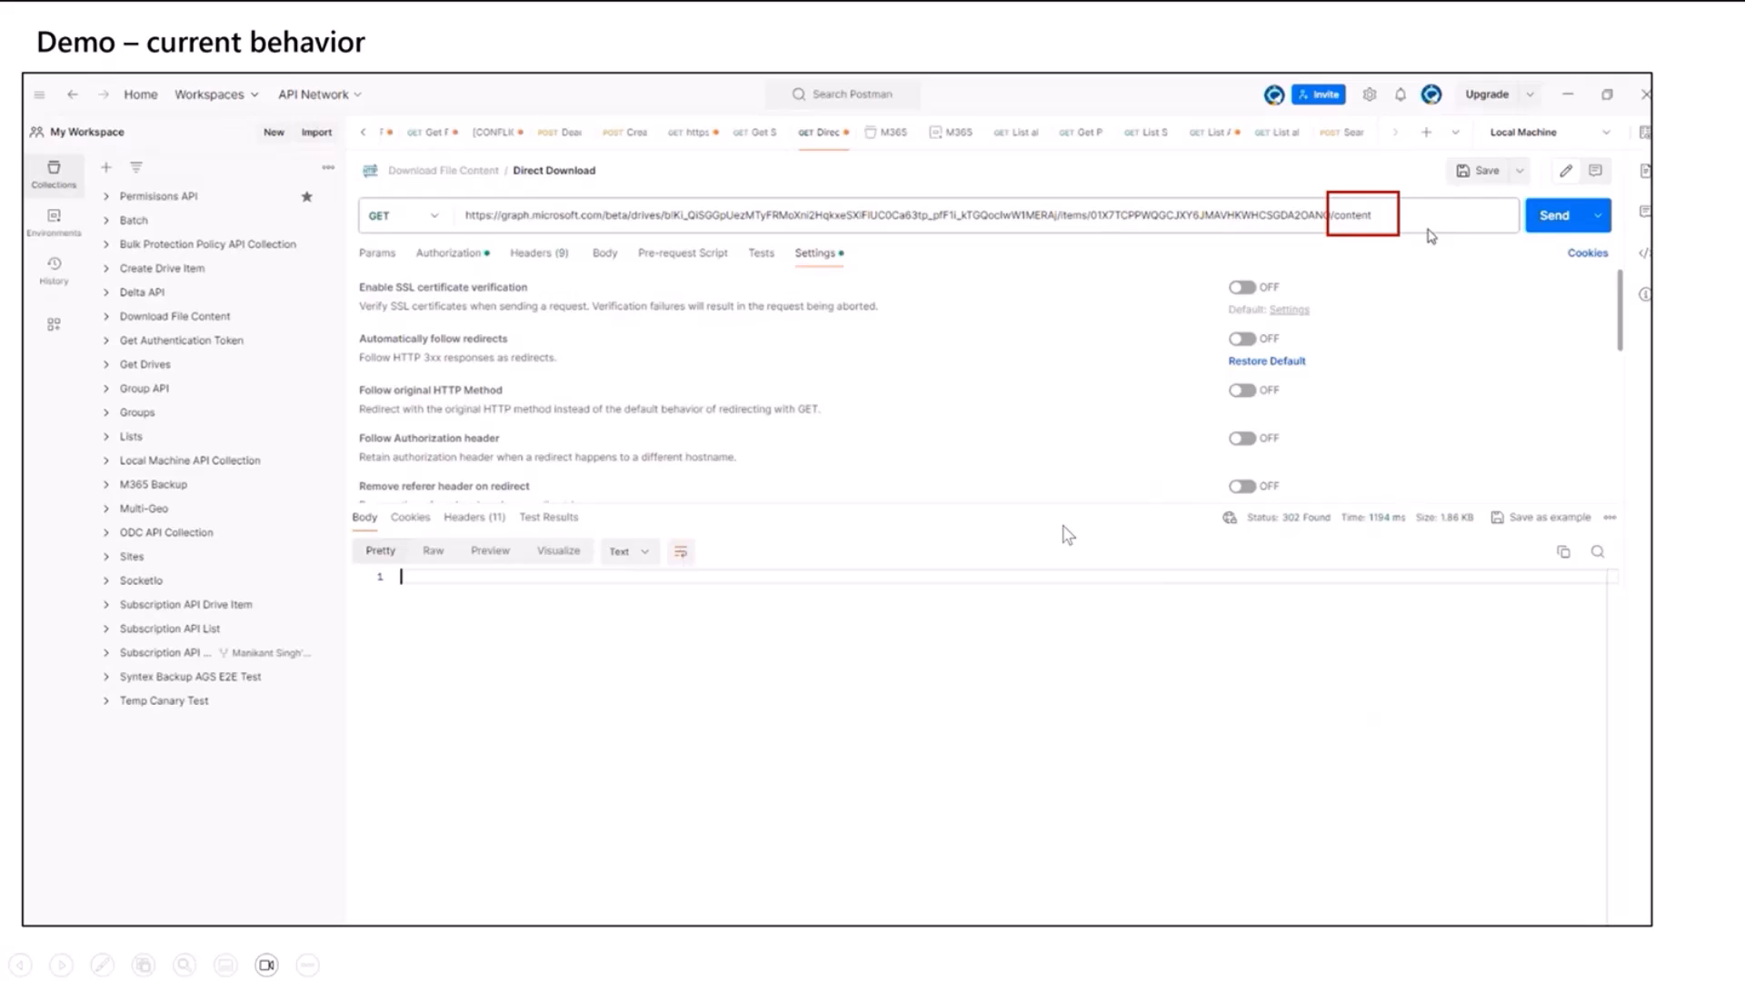
mouse_move(673, 260)
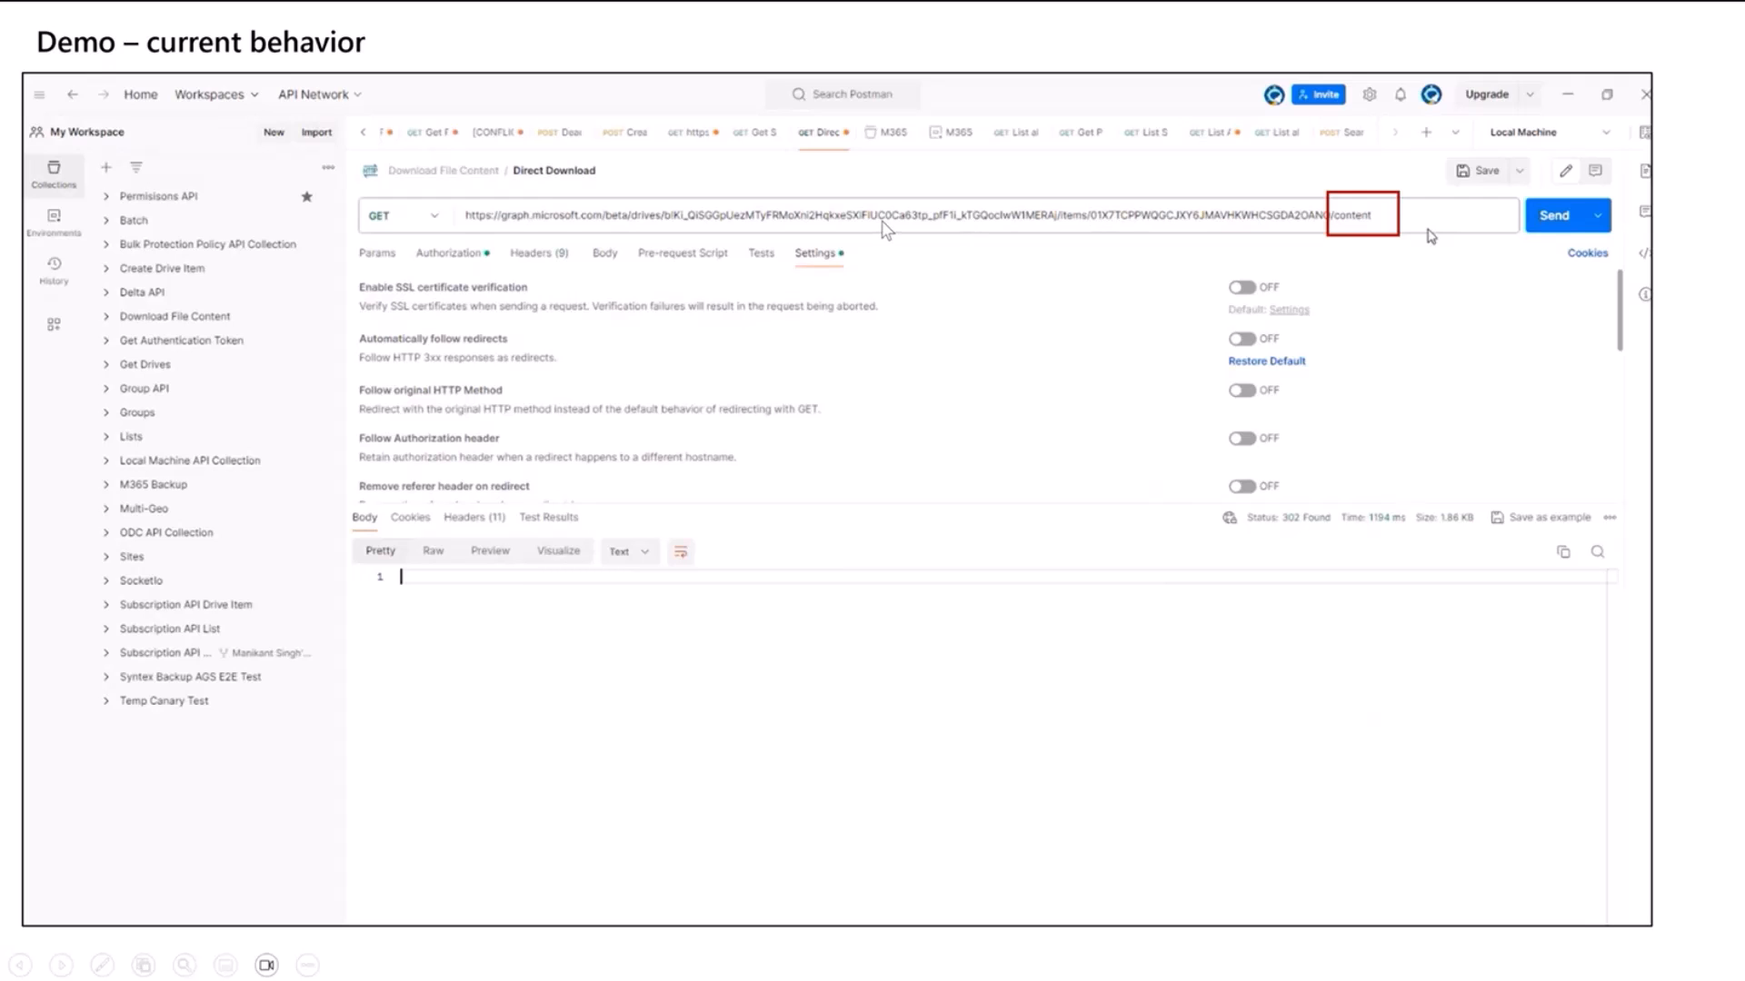
mouse_move(916, 252)
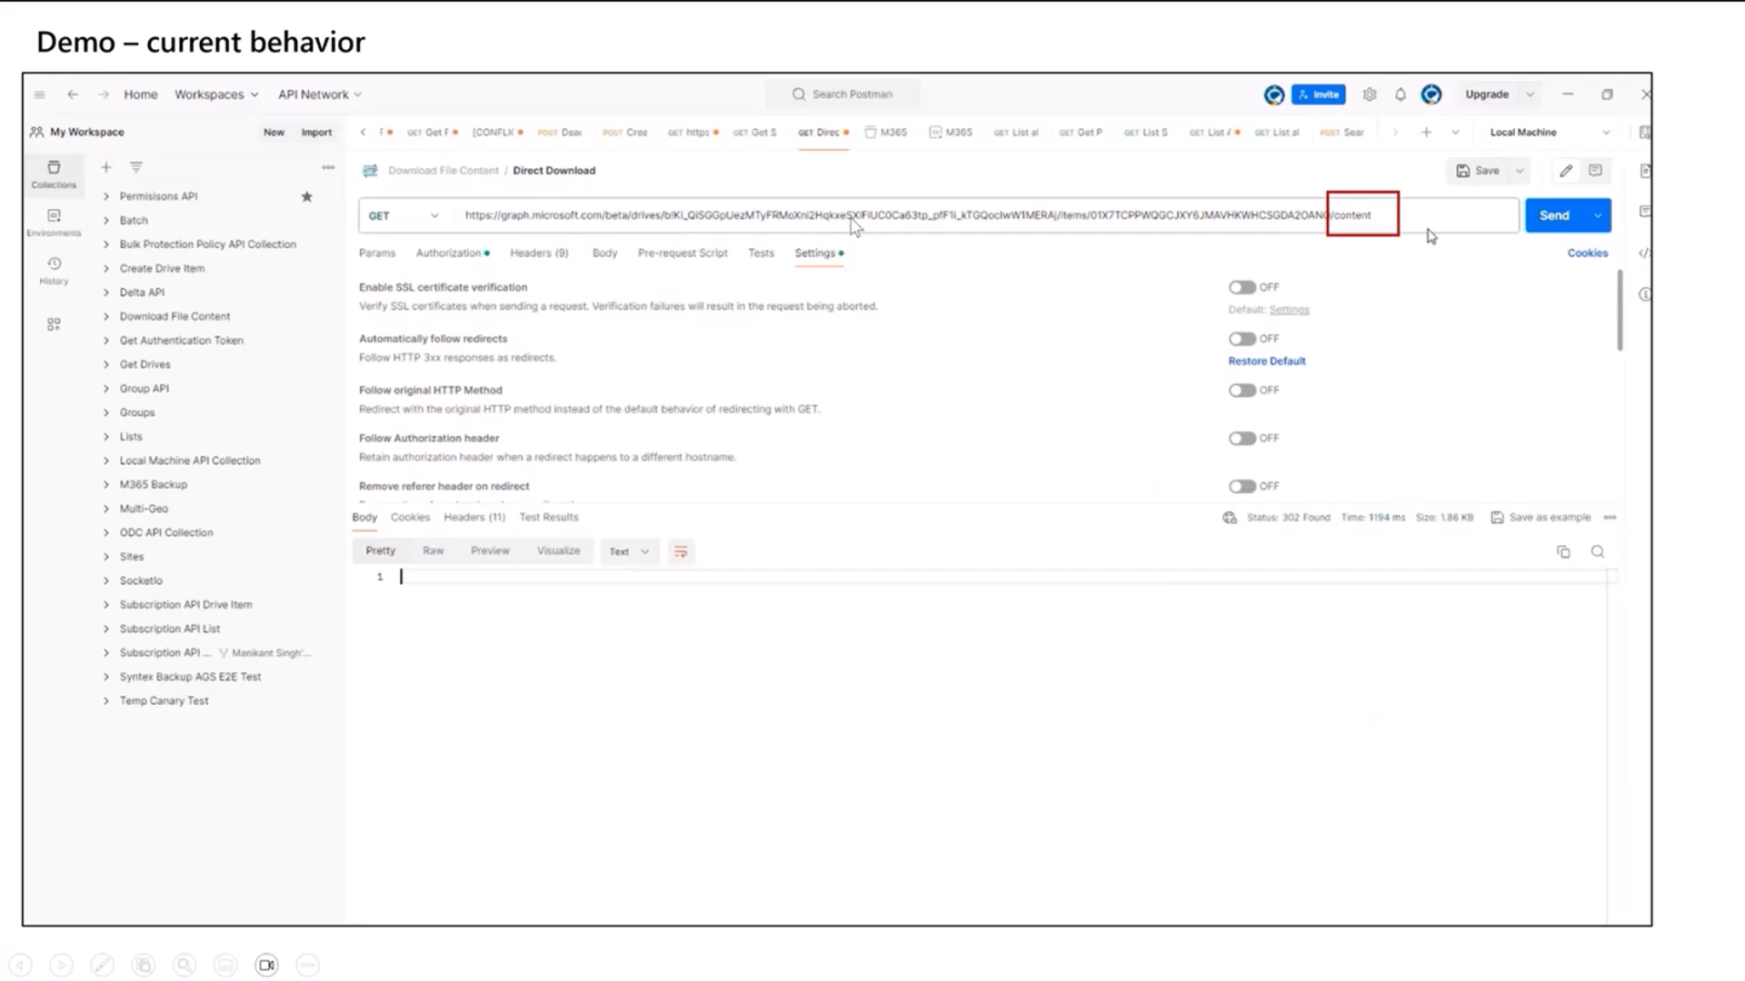
mouse_move(943, 230)
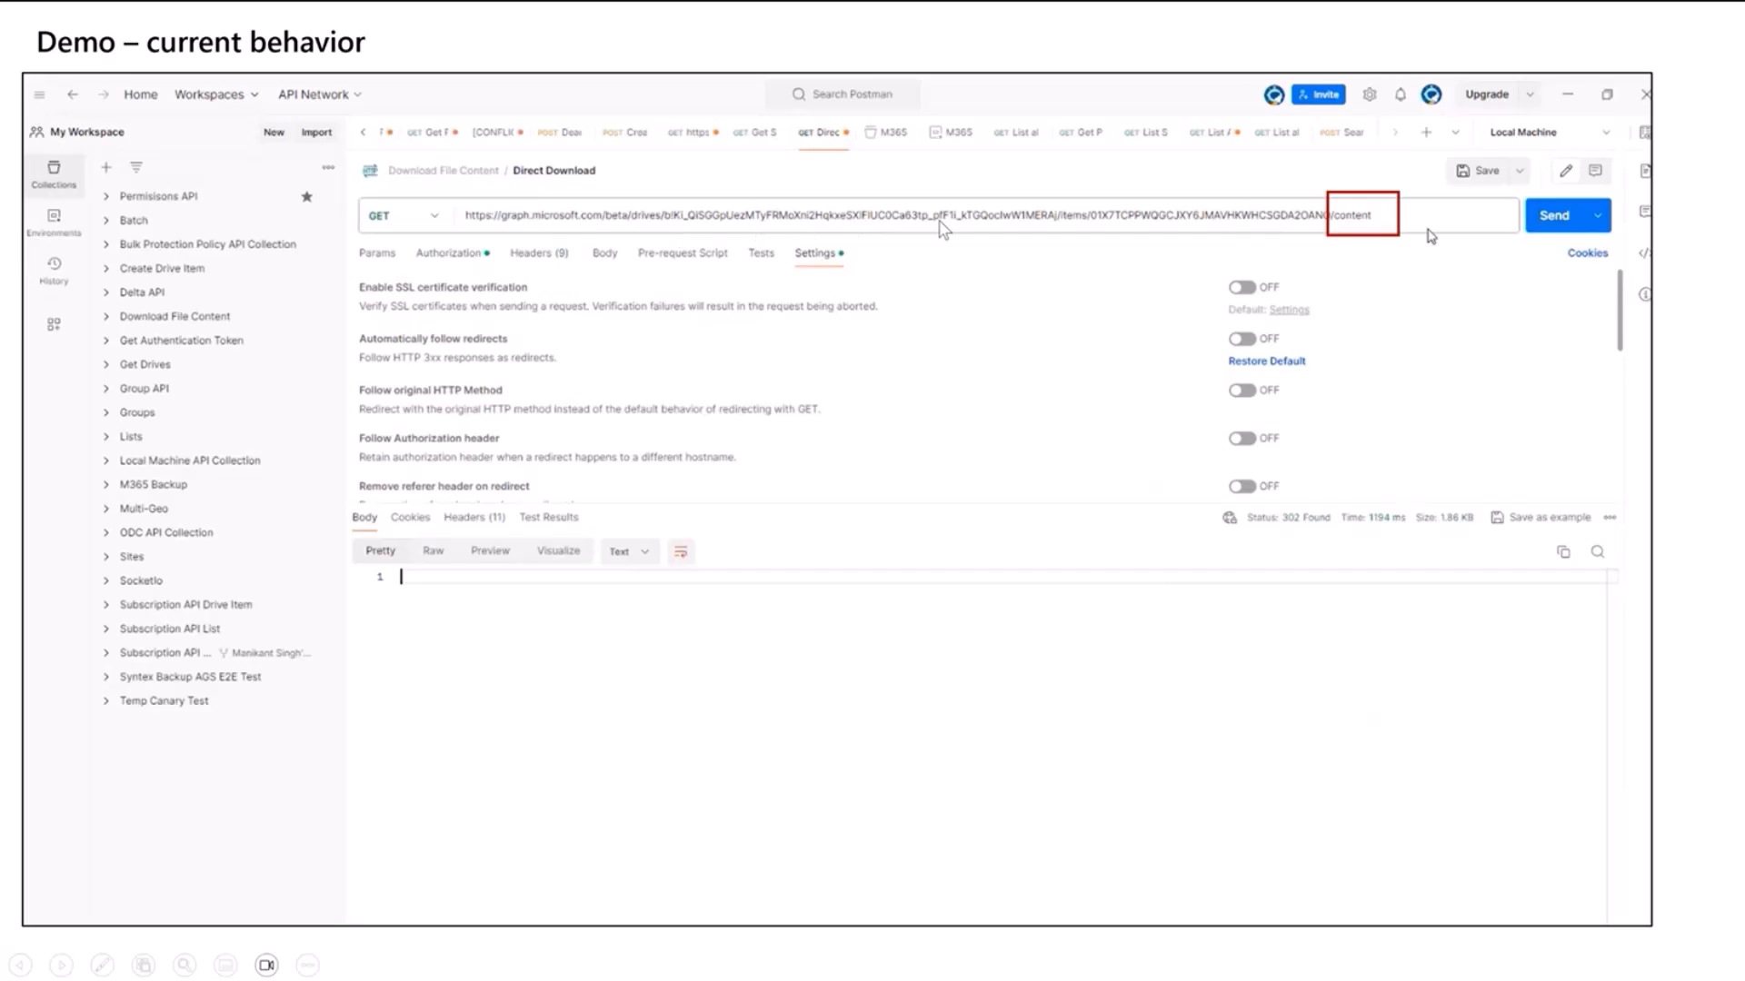
mouse_move(1349, 248)
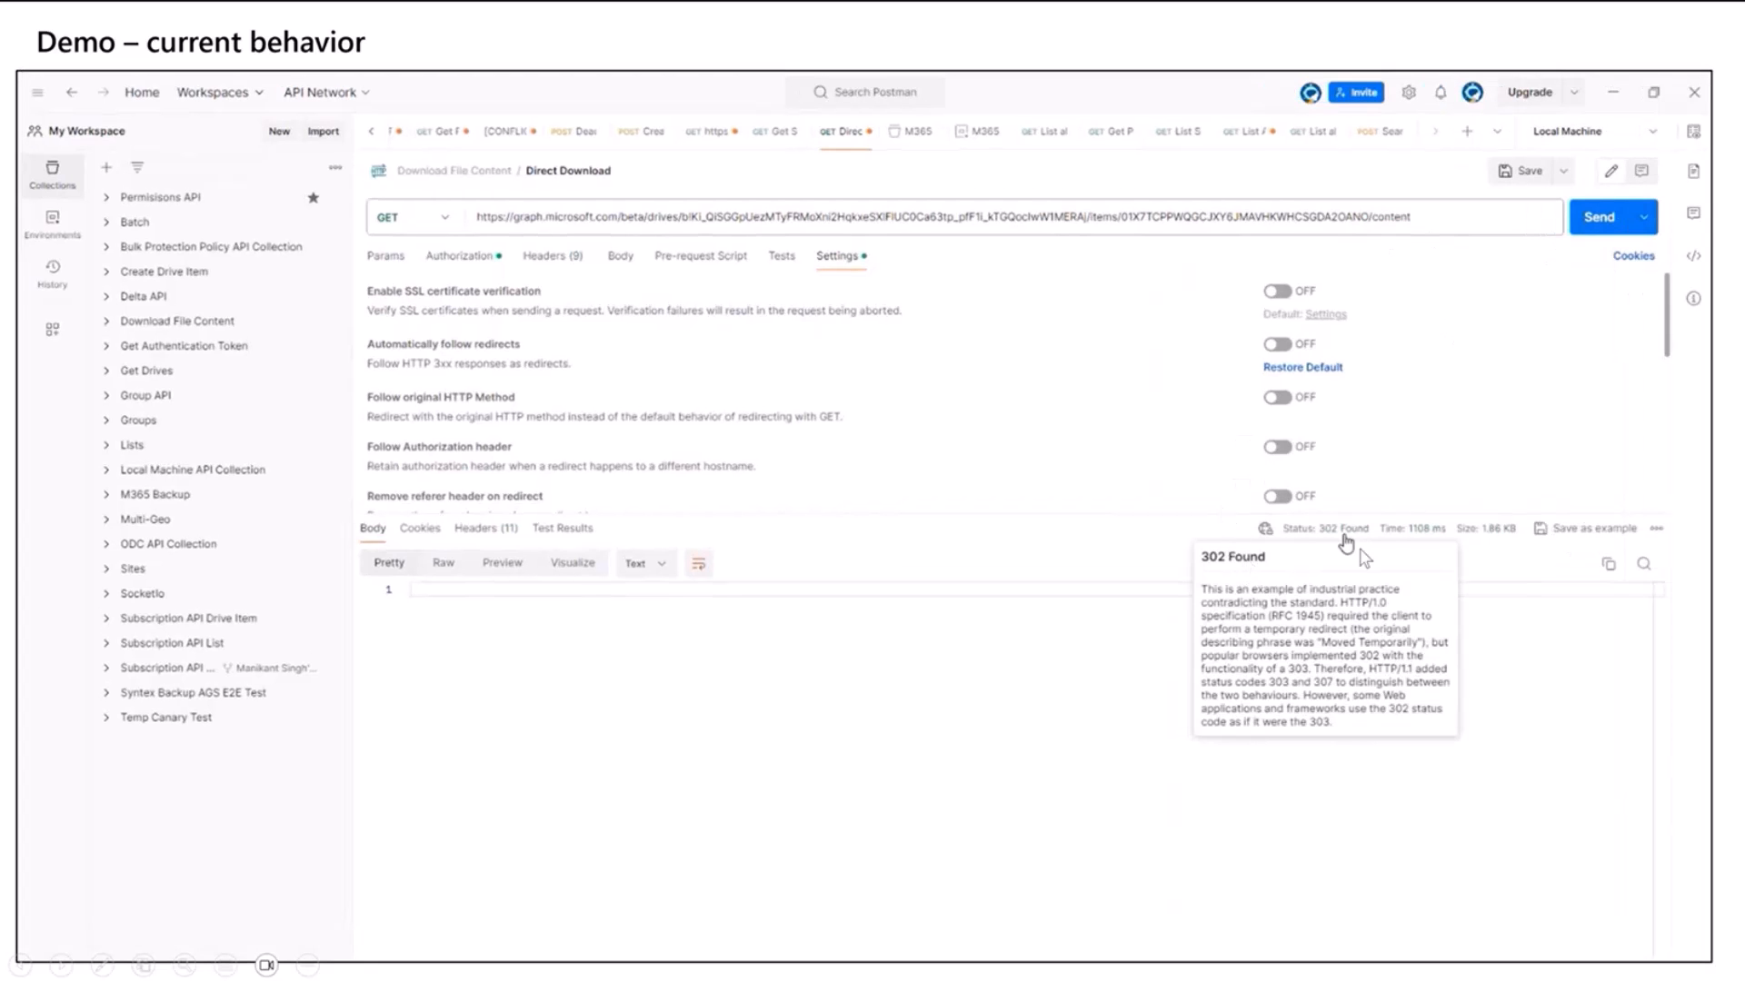
Check the Location header, enable automatic redirect following, and resend the /content request
click(487, 528)
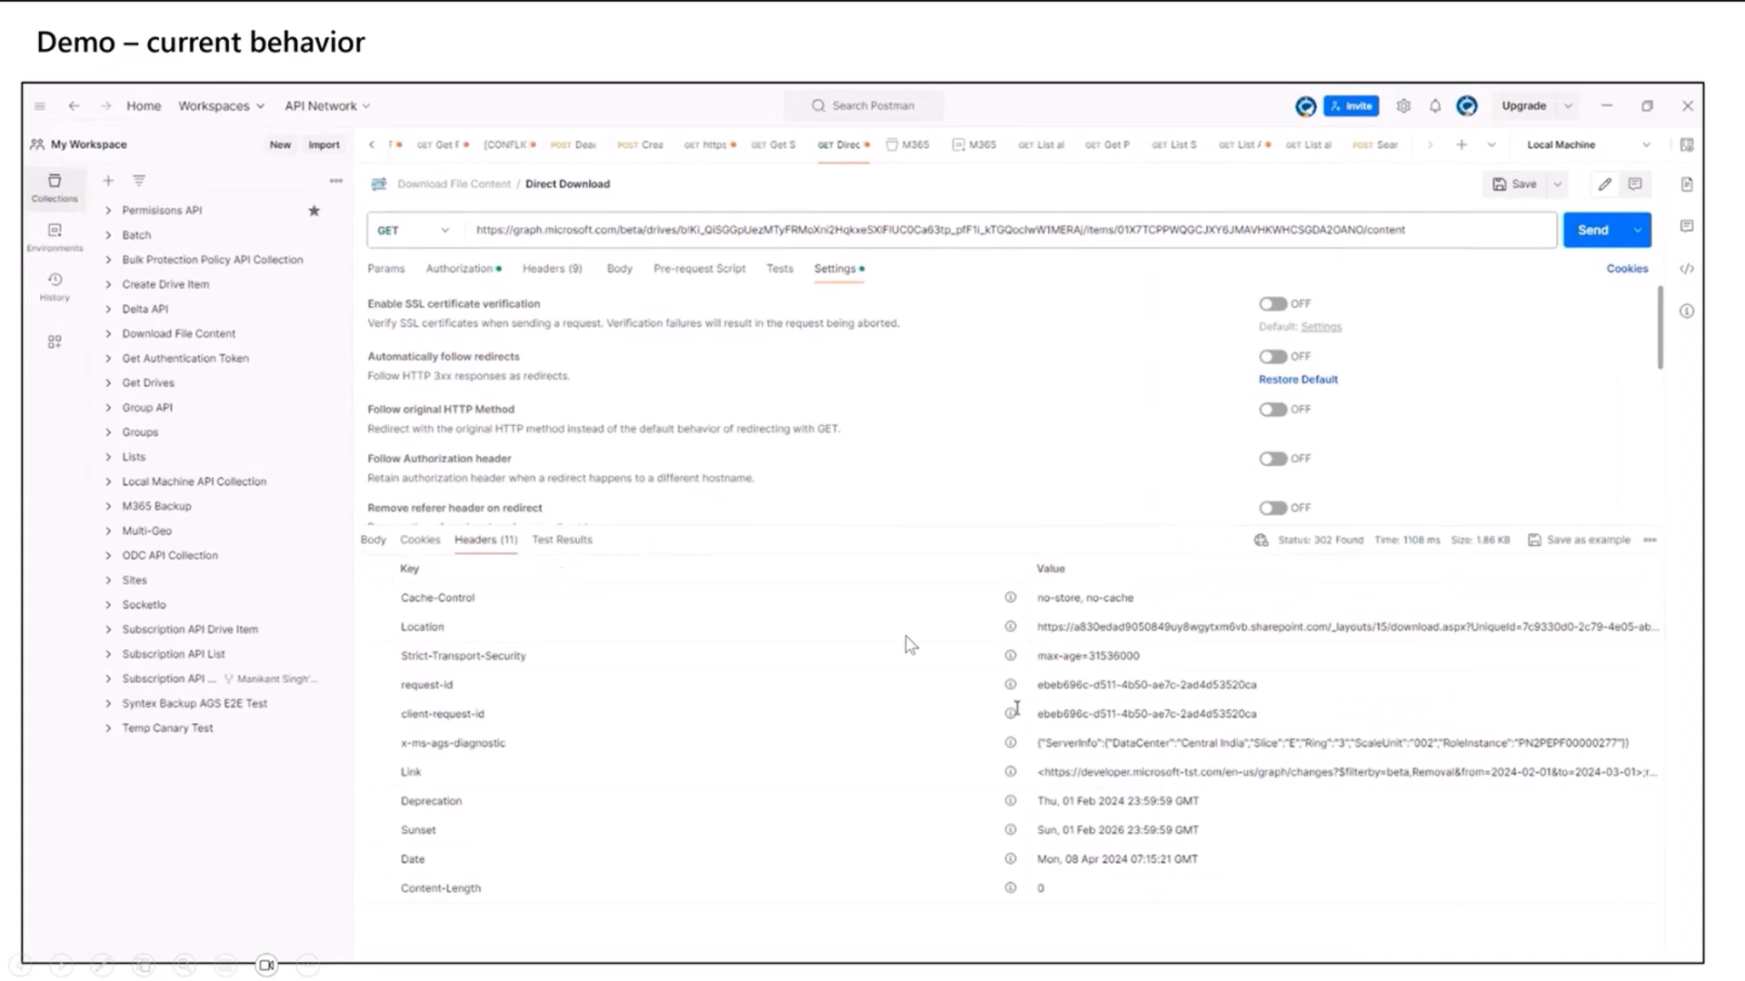
mouse_move(1287, 636)
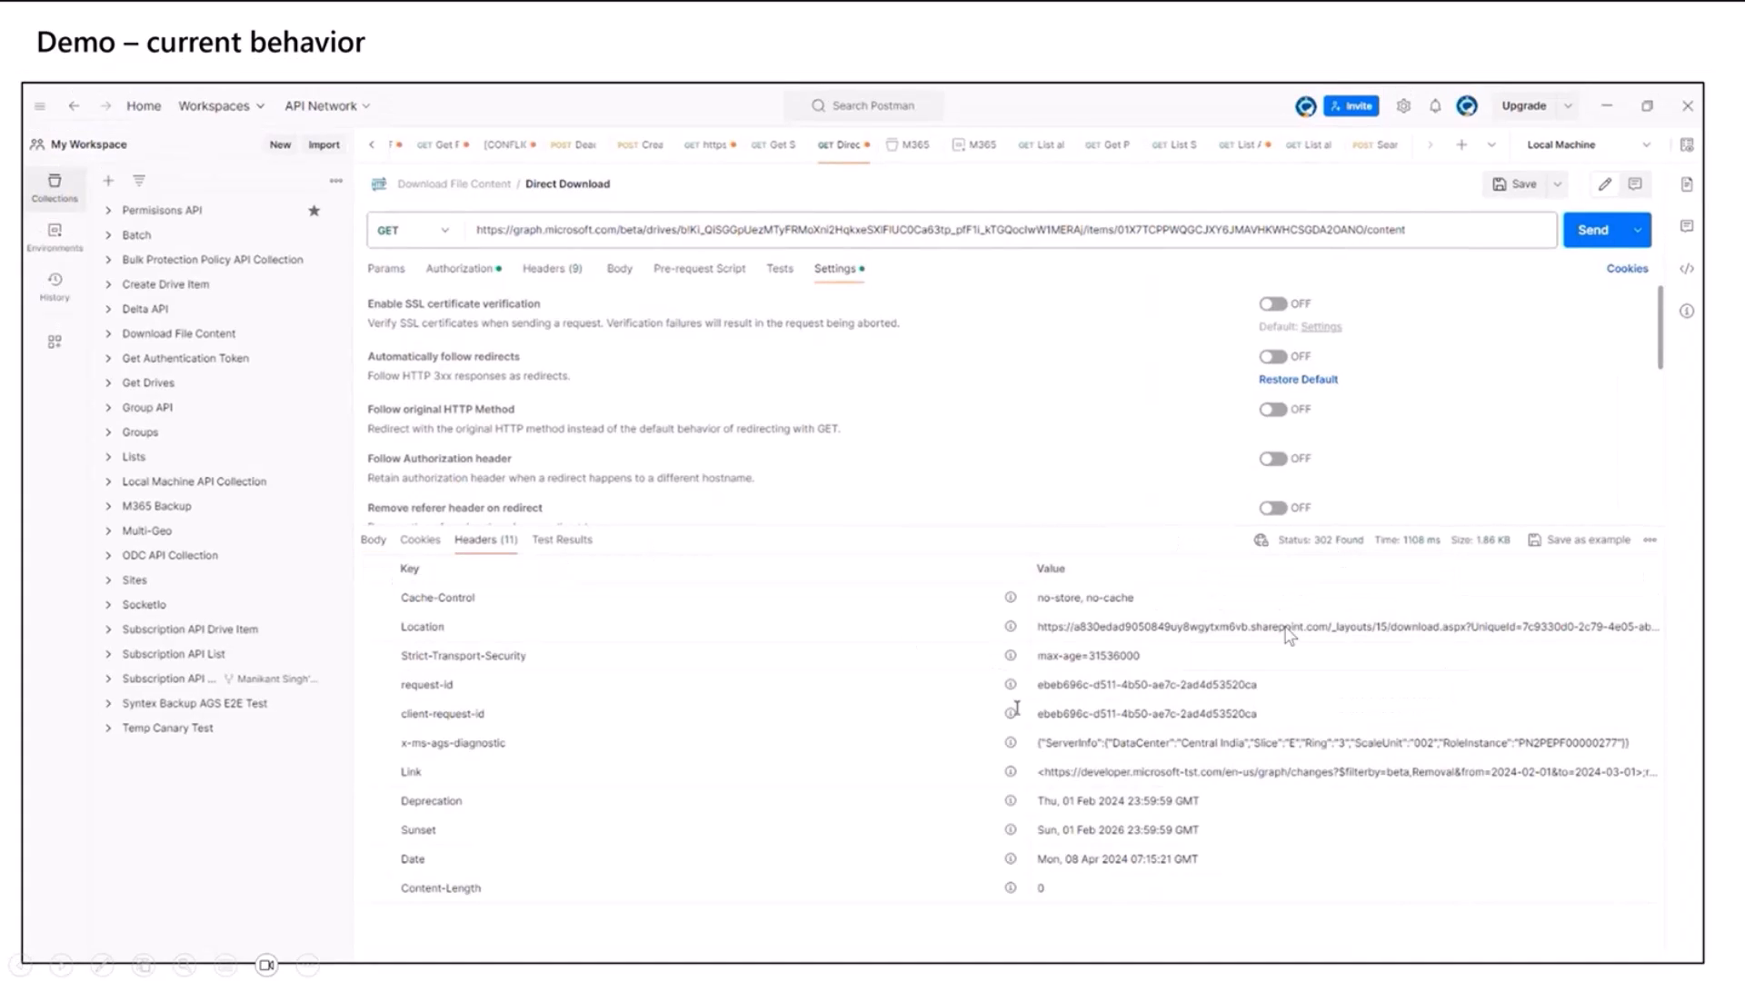
mouse_move(1416, 637)
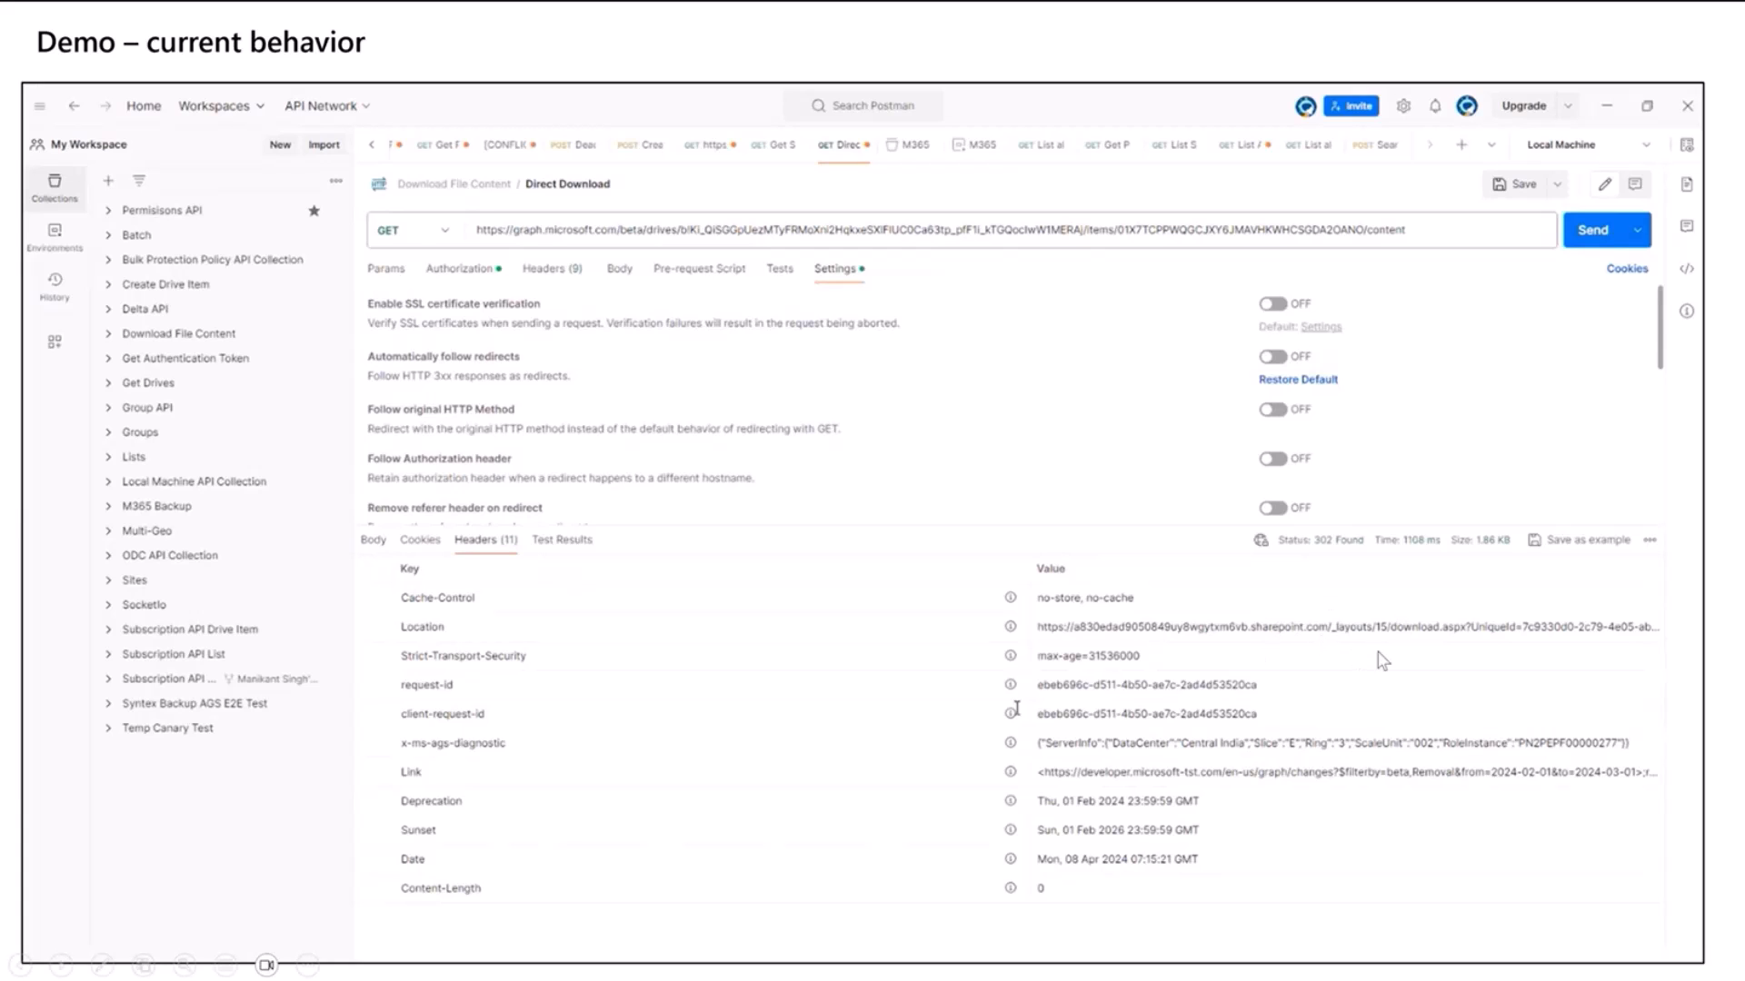
mouse_move(1253, 389)
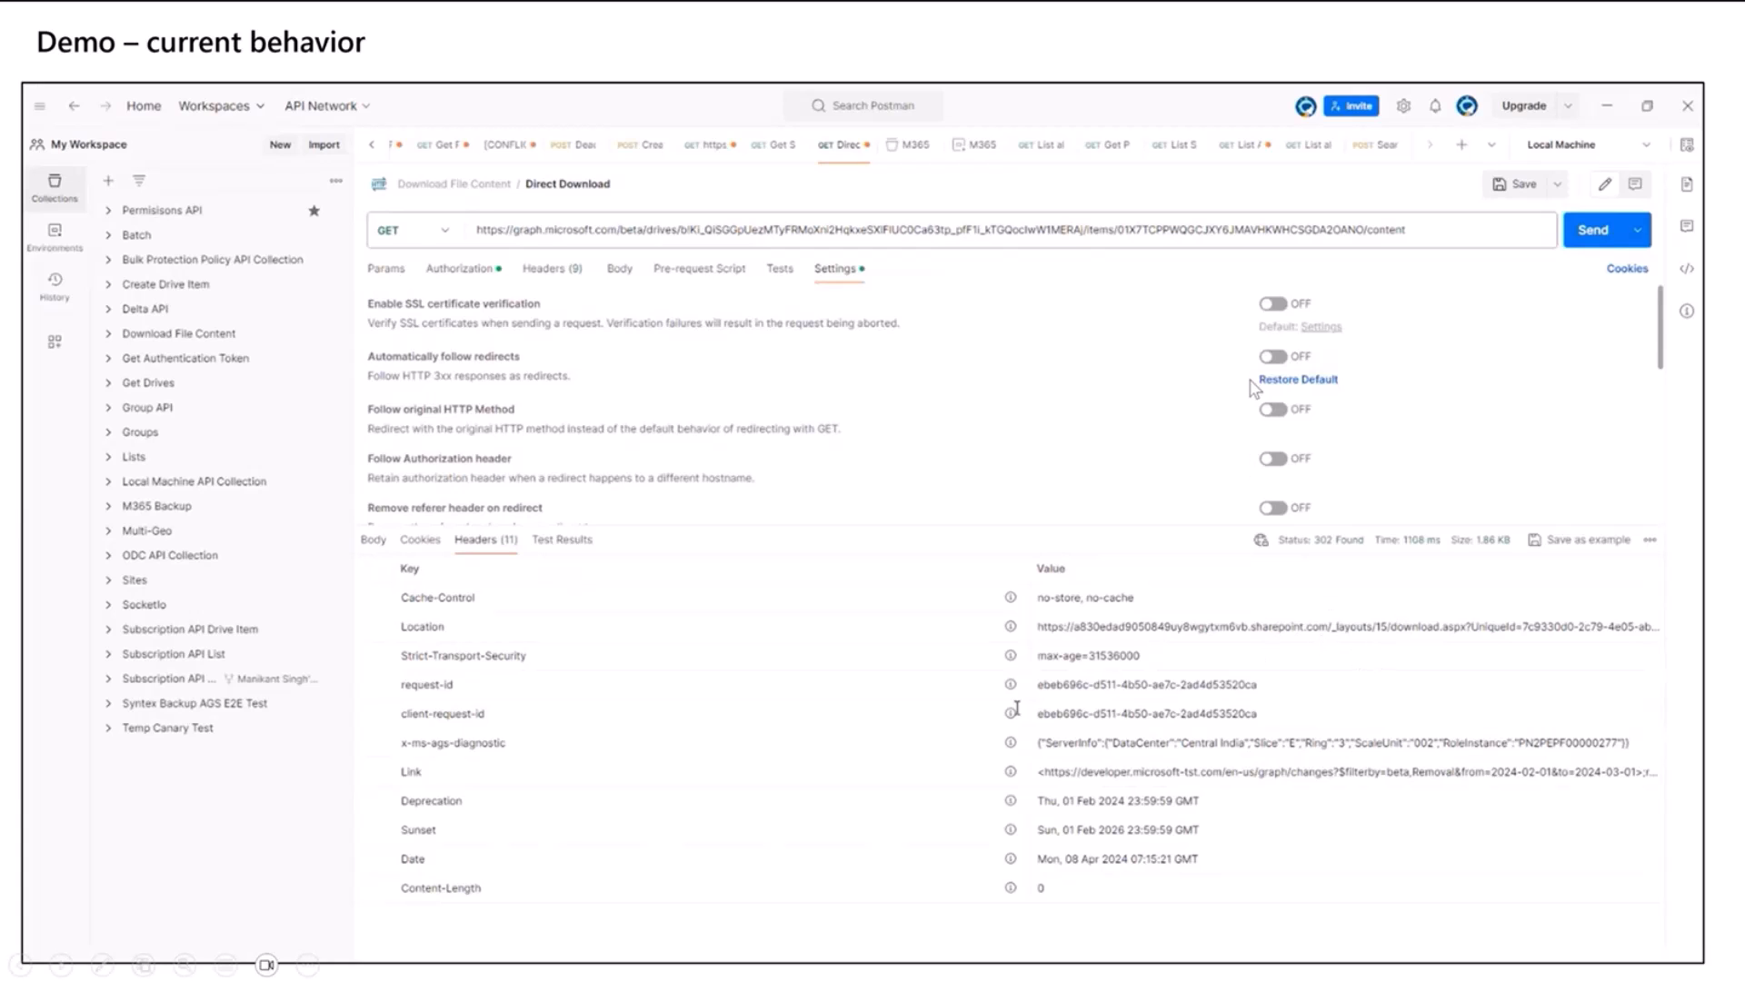
click(1271, 356)
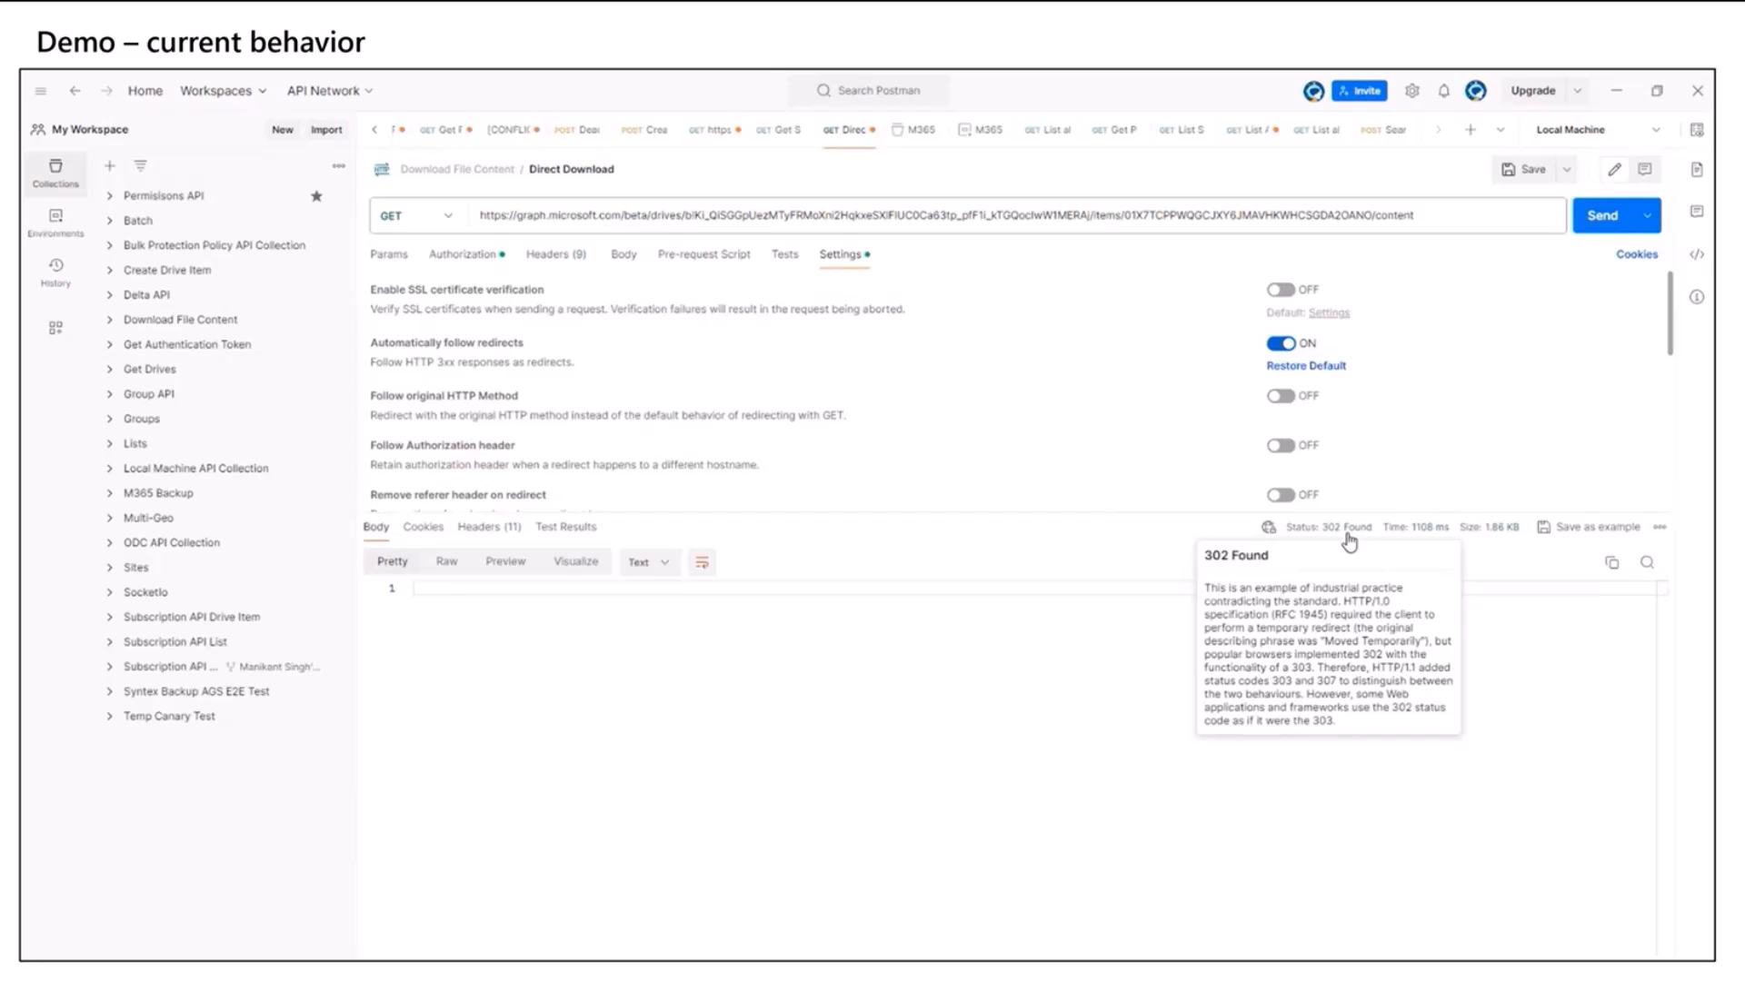
click(1602, 215)
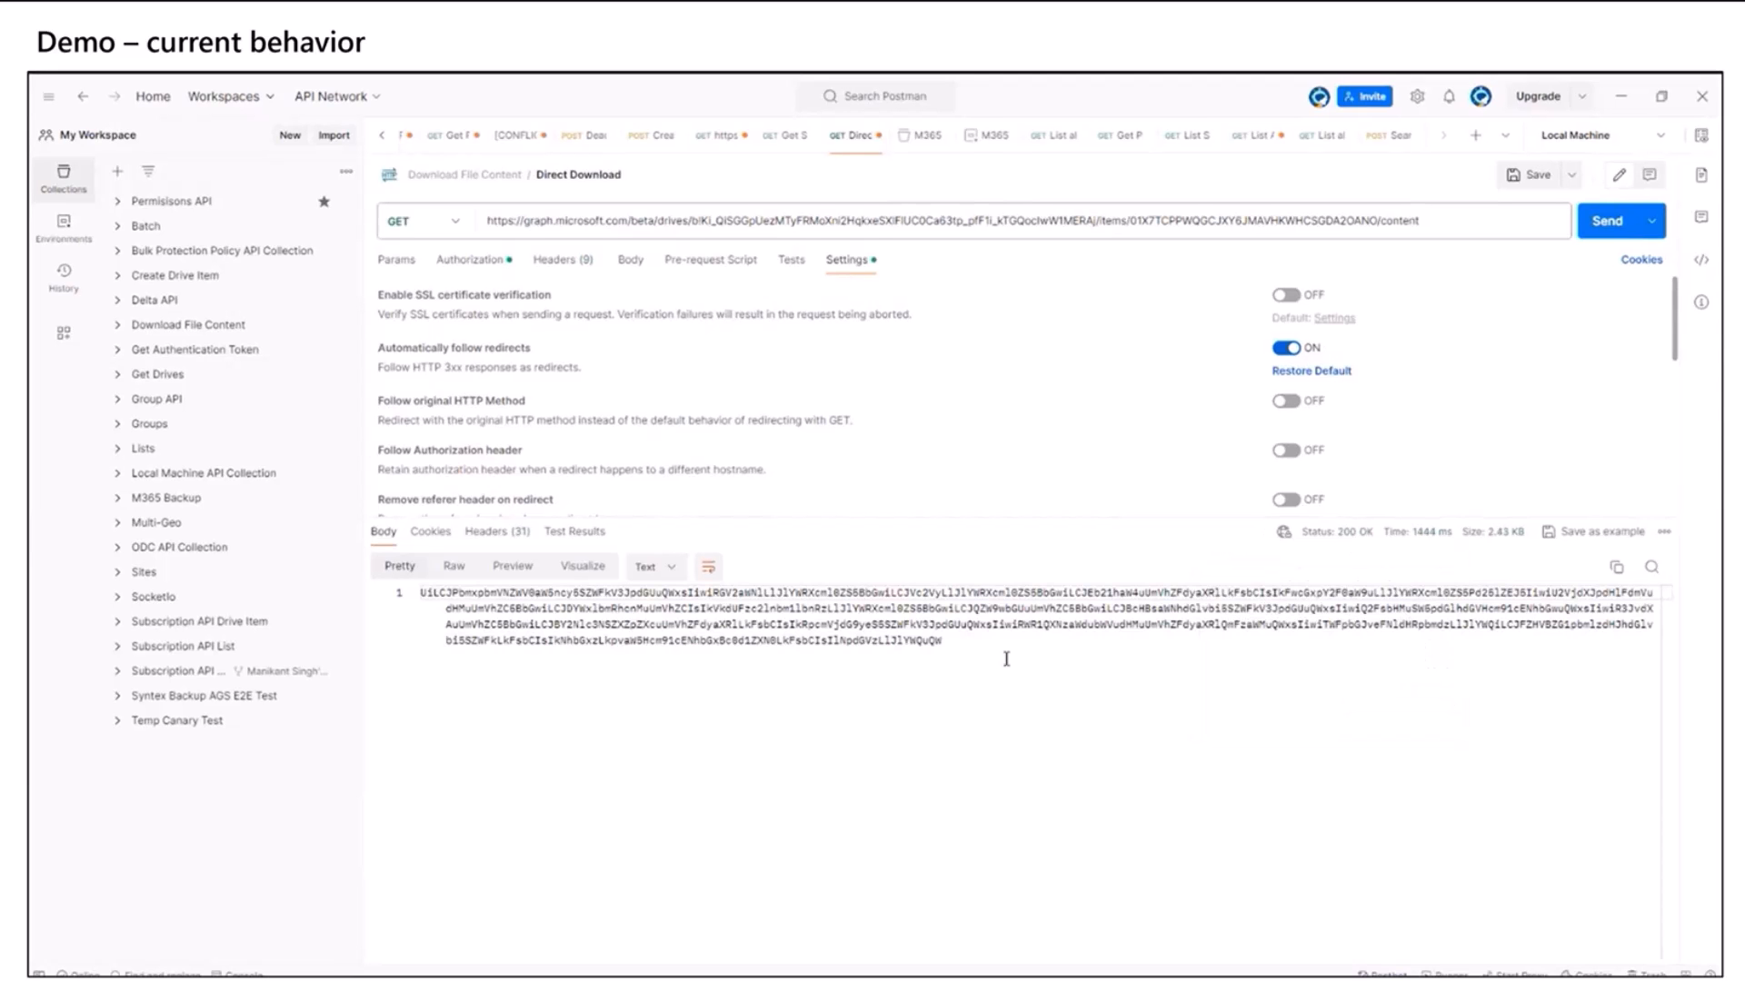
Send the /contentStream request with redirect following turned off
click(1621, 220)
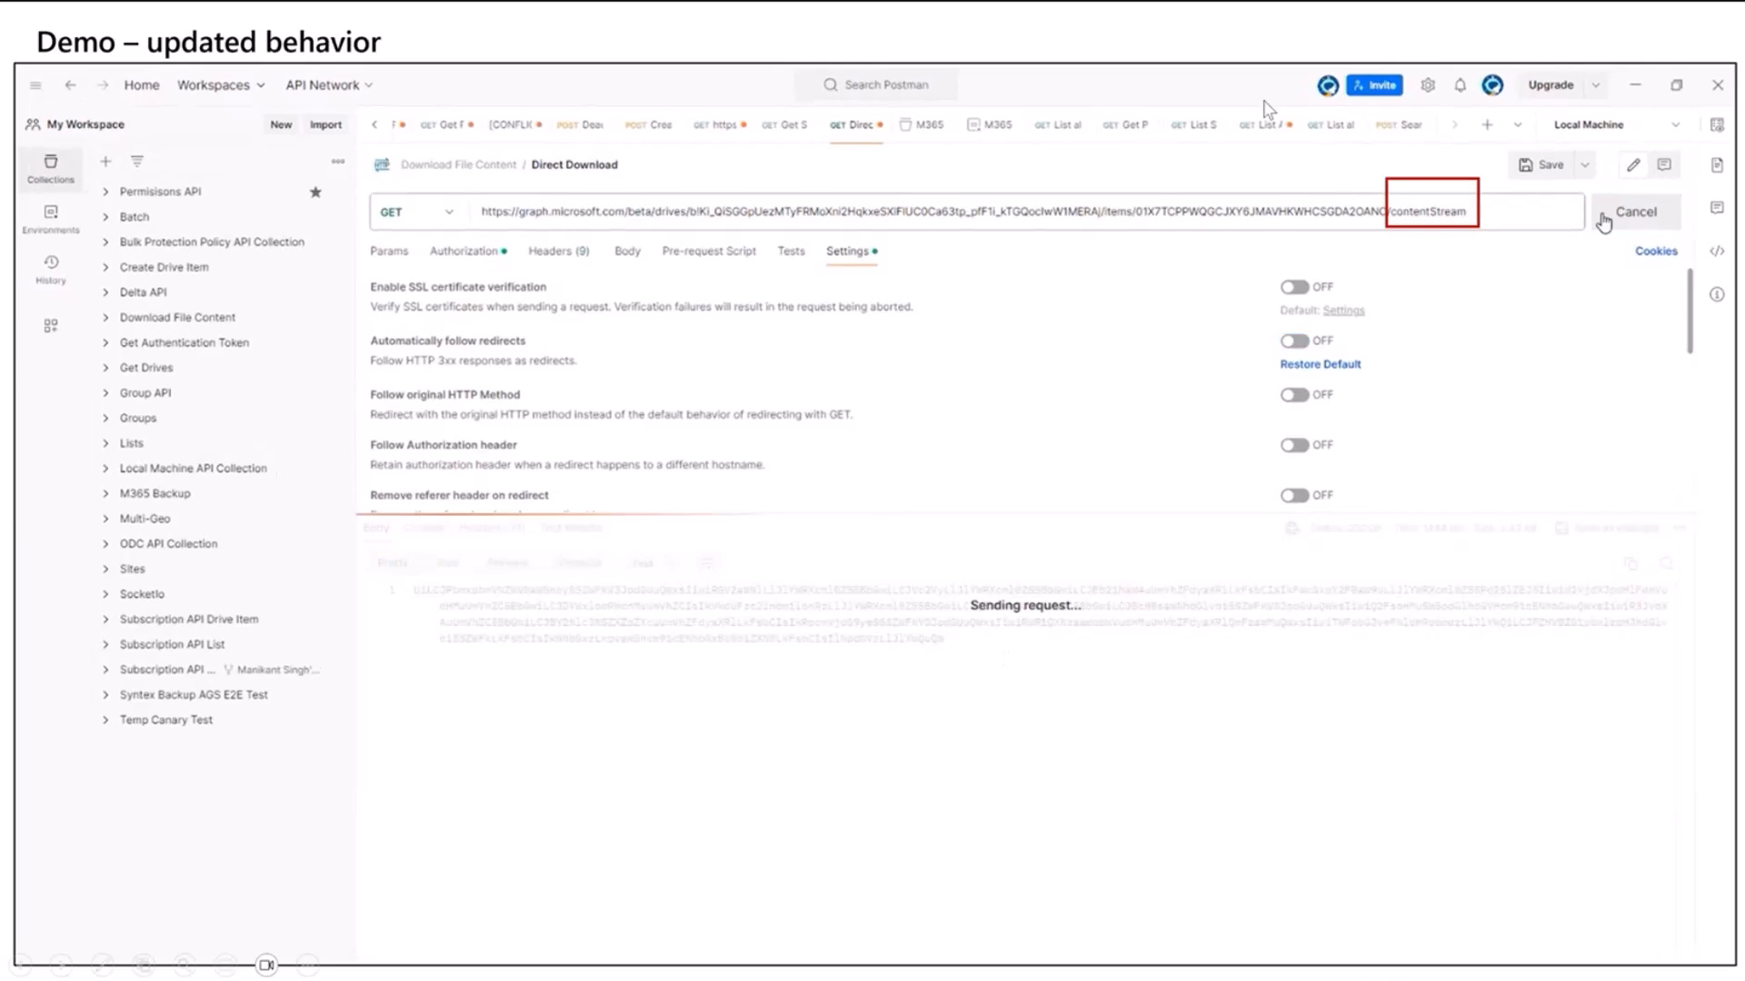
mouse_move(1407, 237)
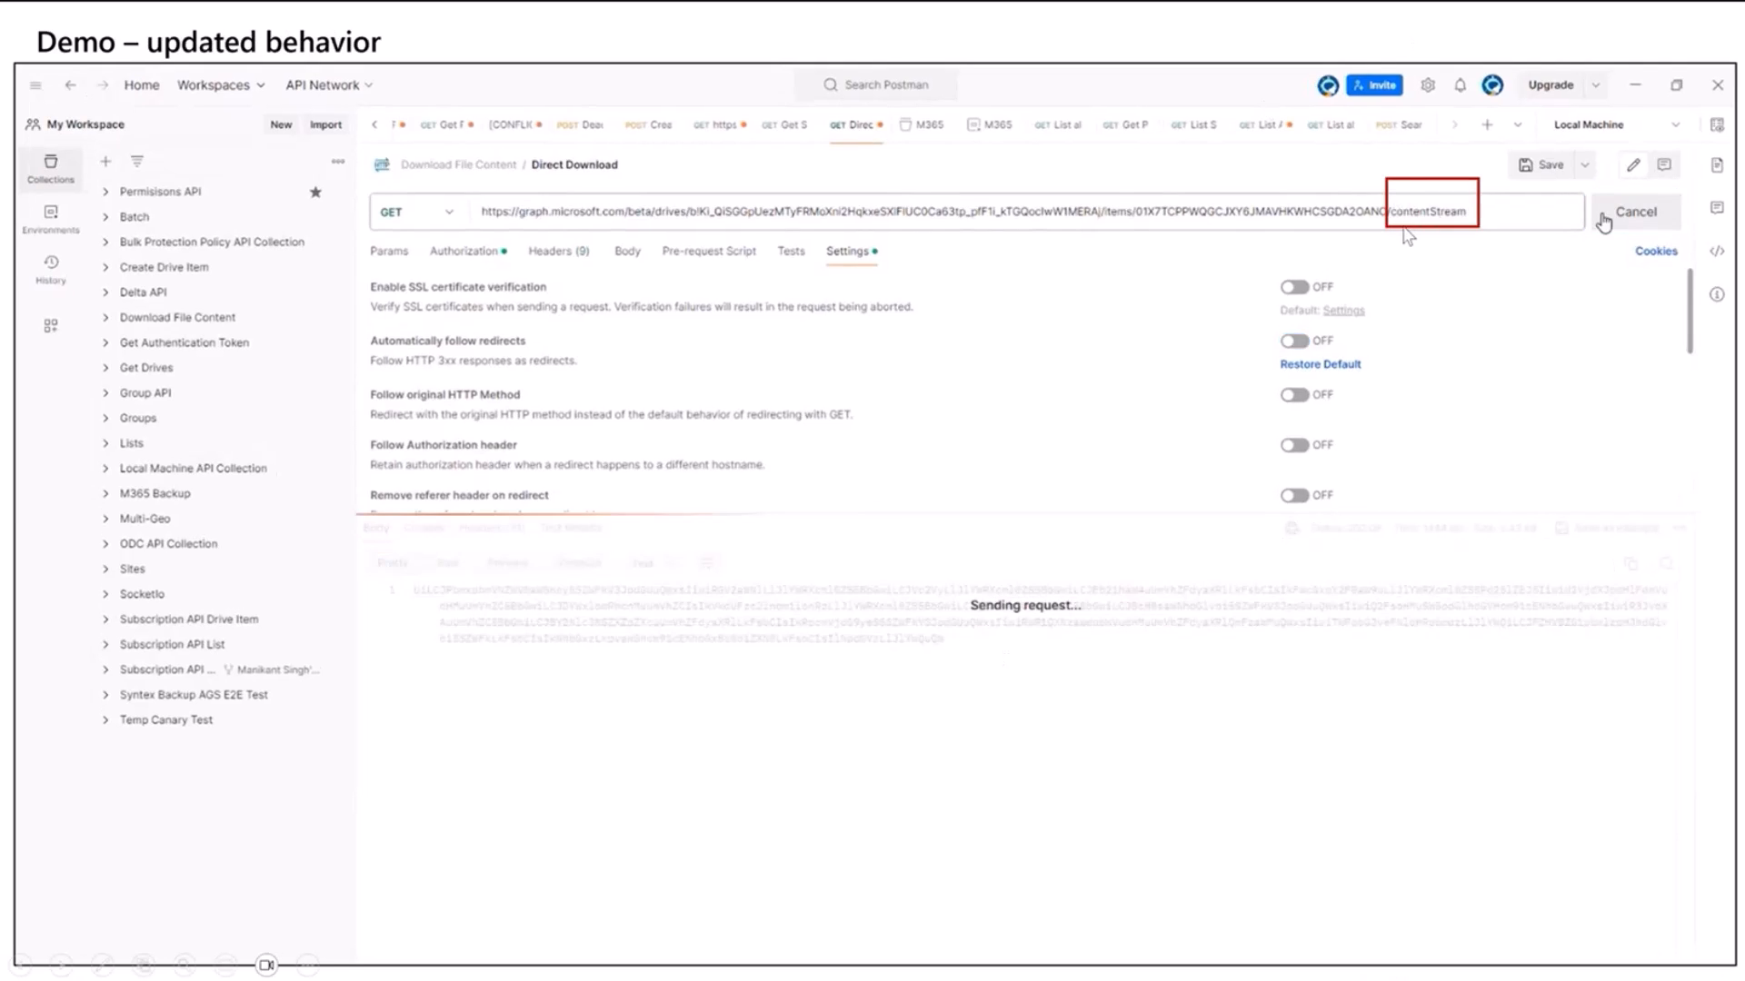
mouse_move(1436, 285)
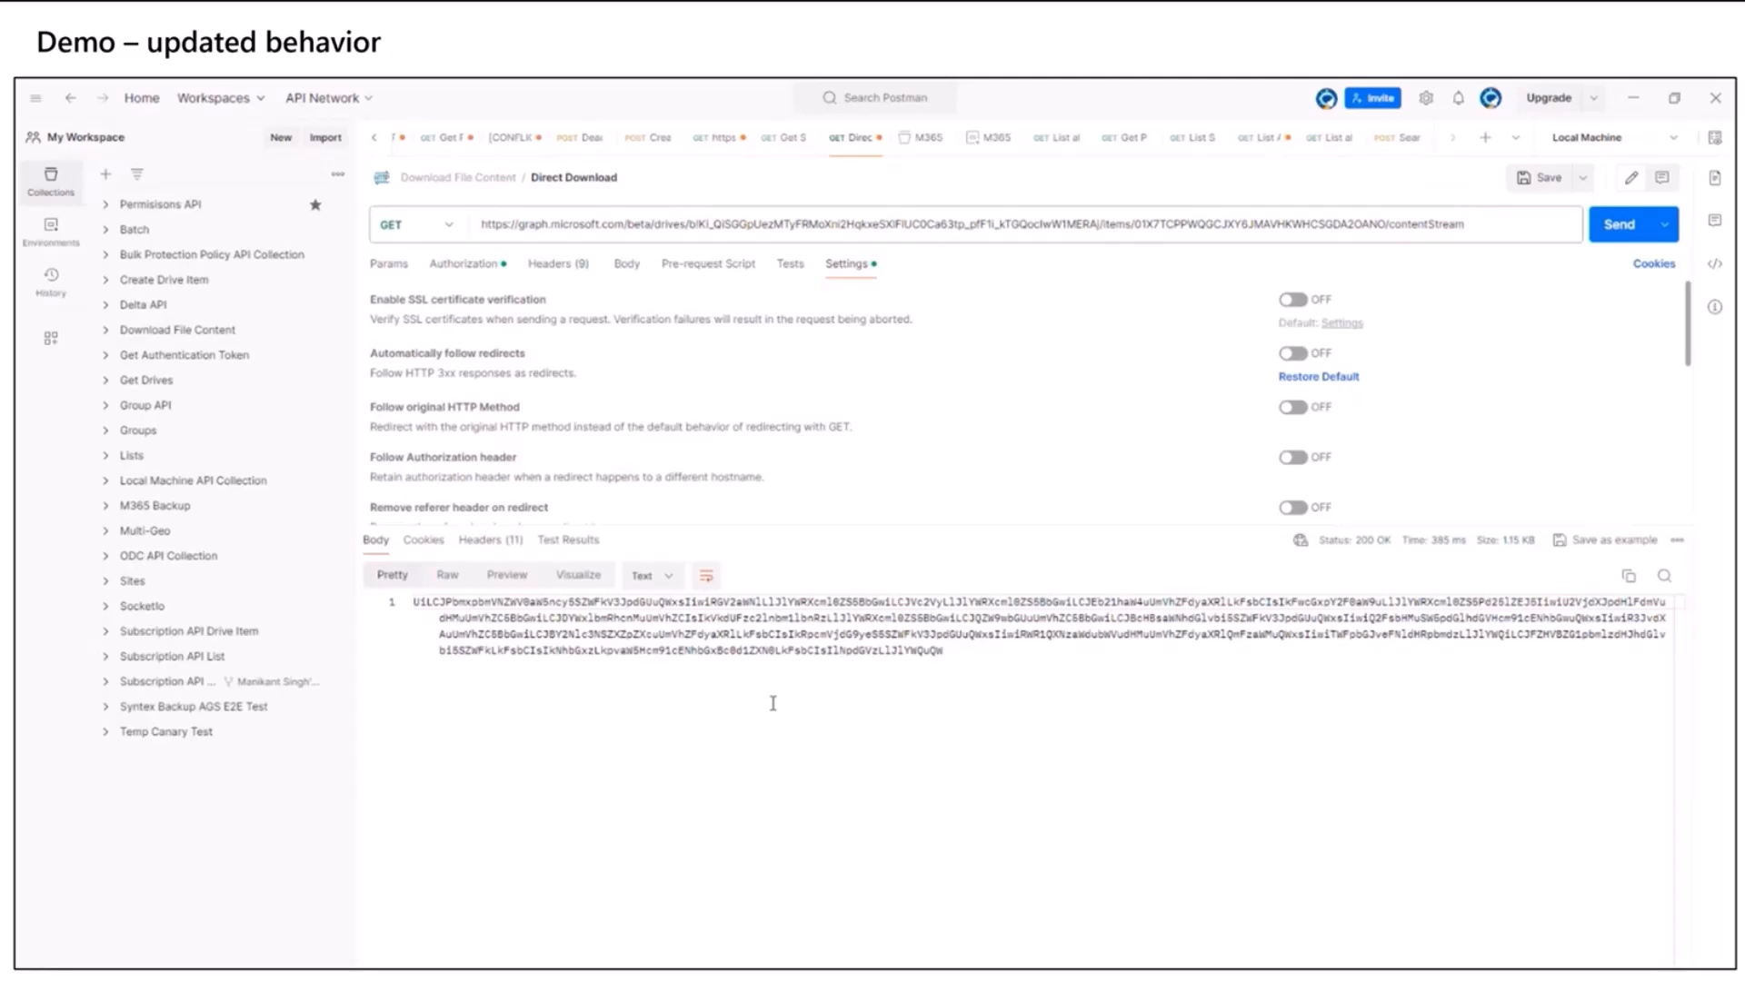
mouse_move(722, 335)
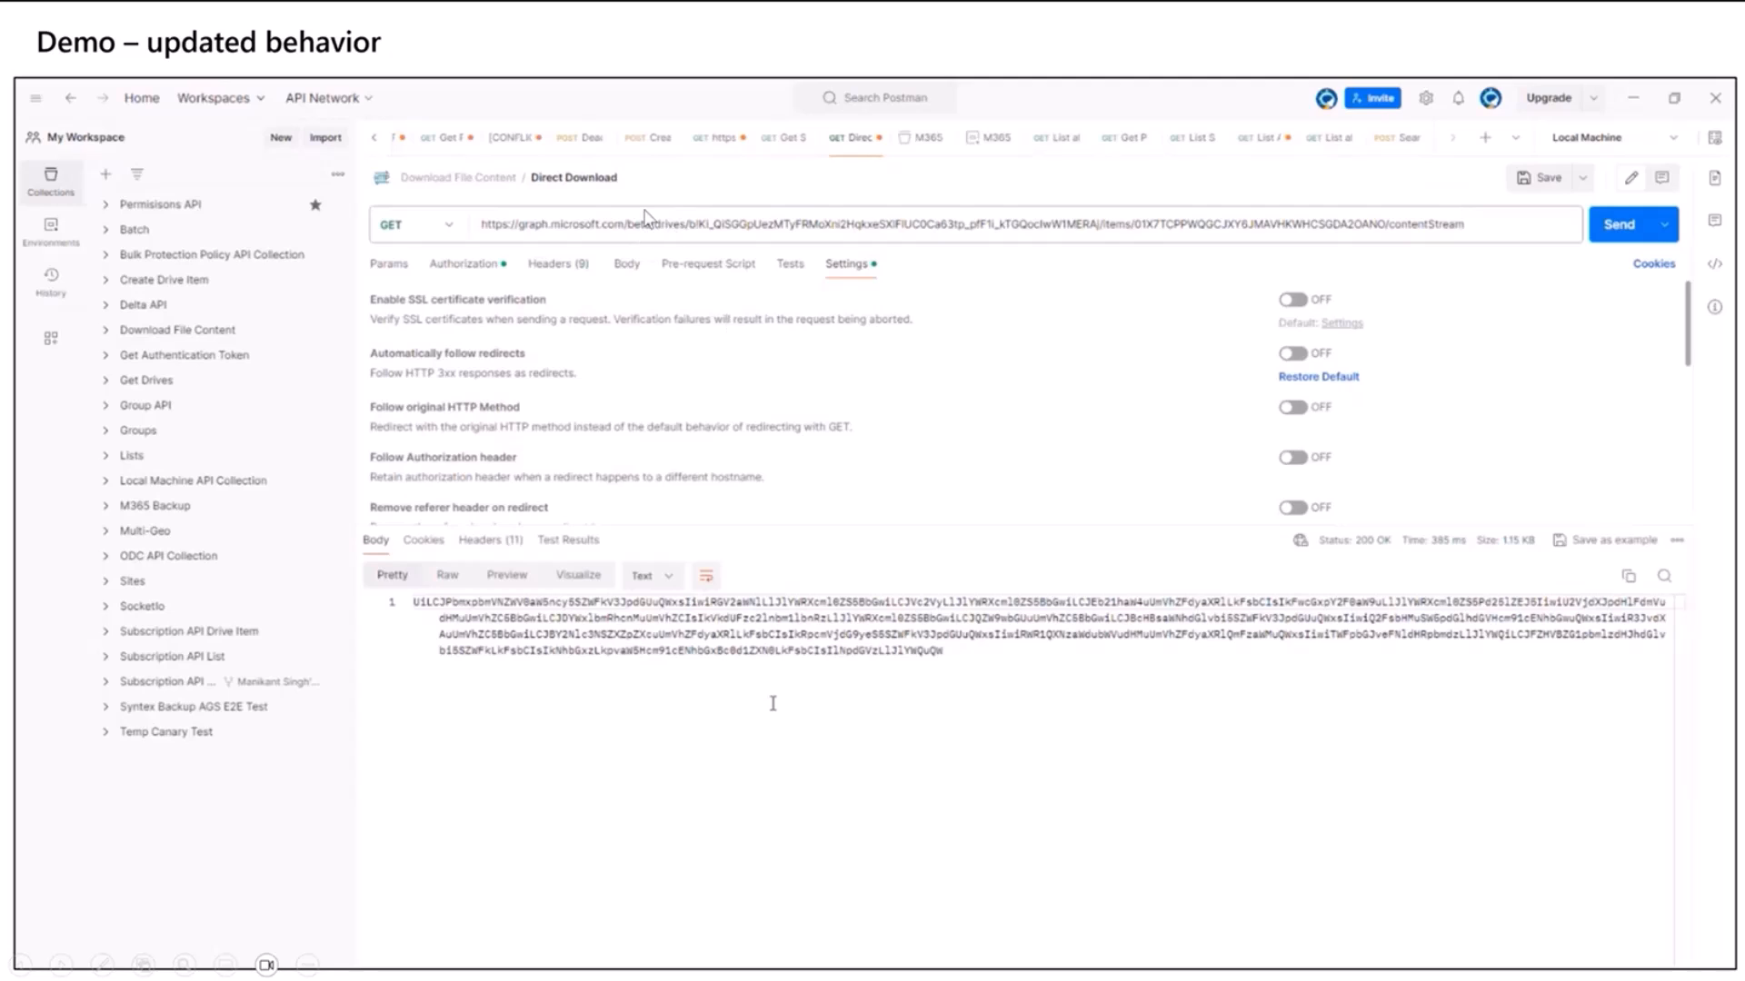
mouse_move(886, 457)
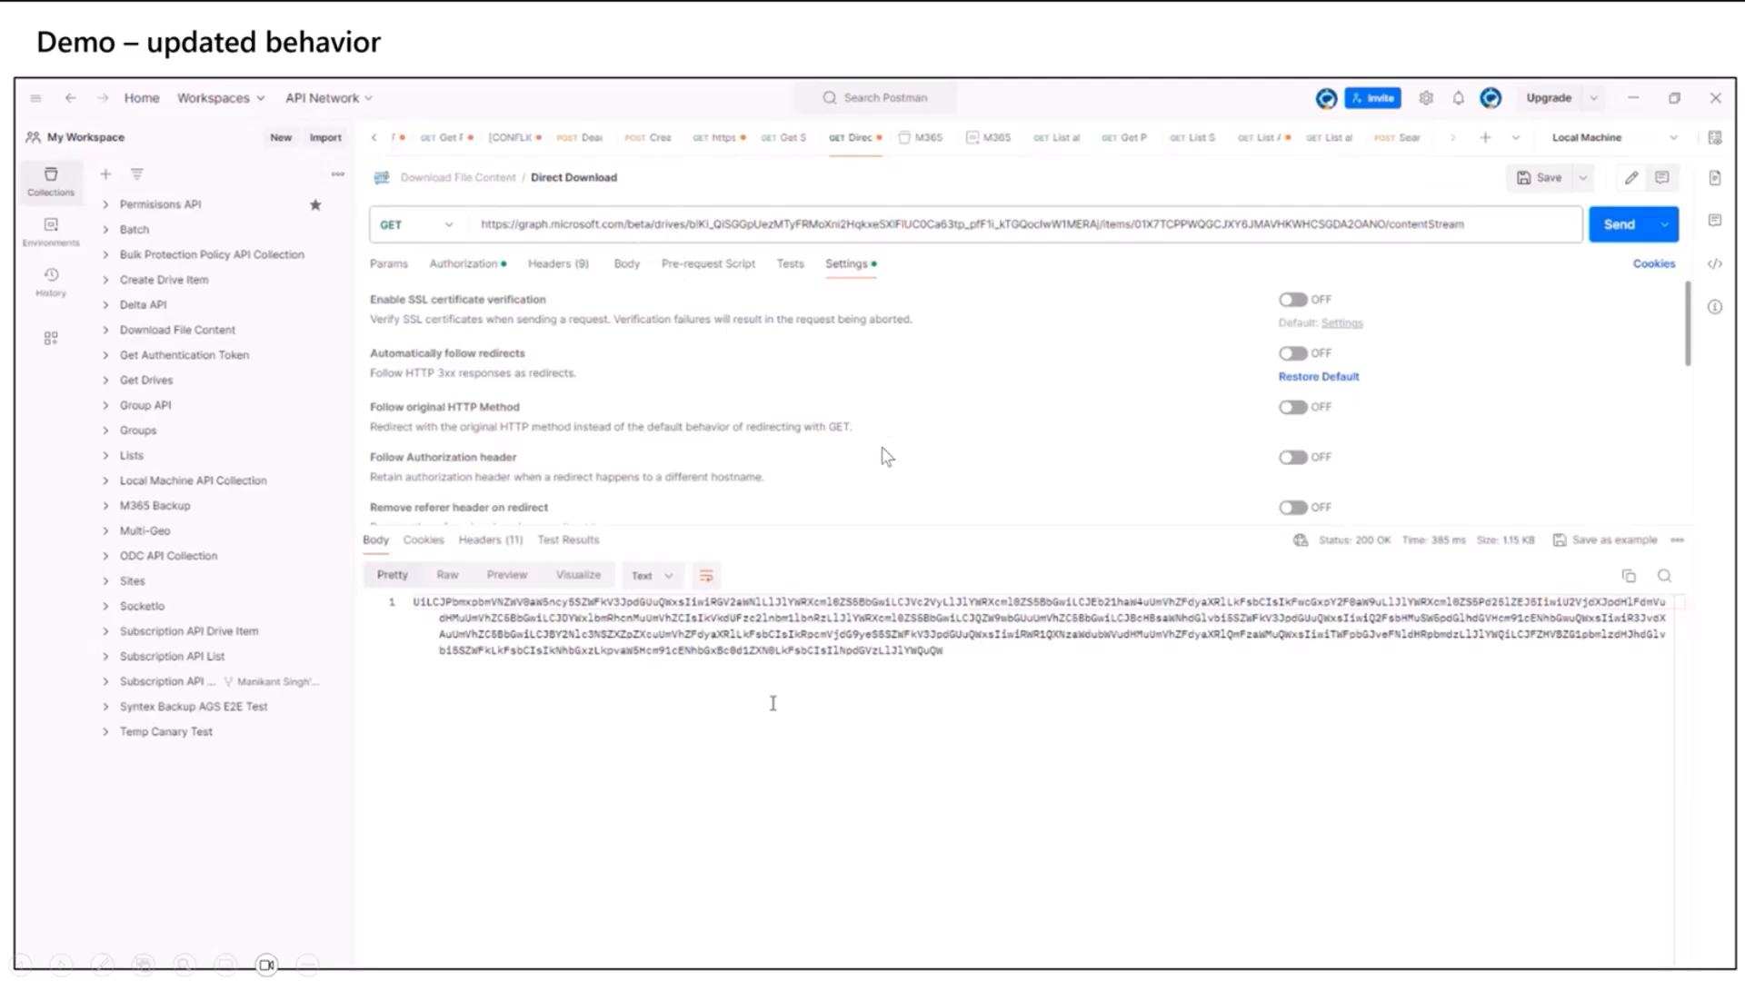